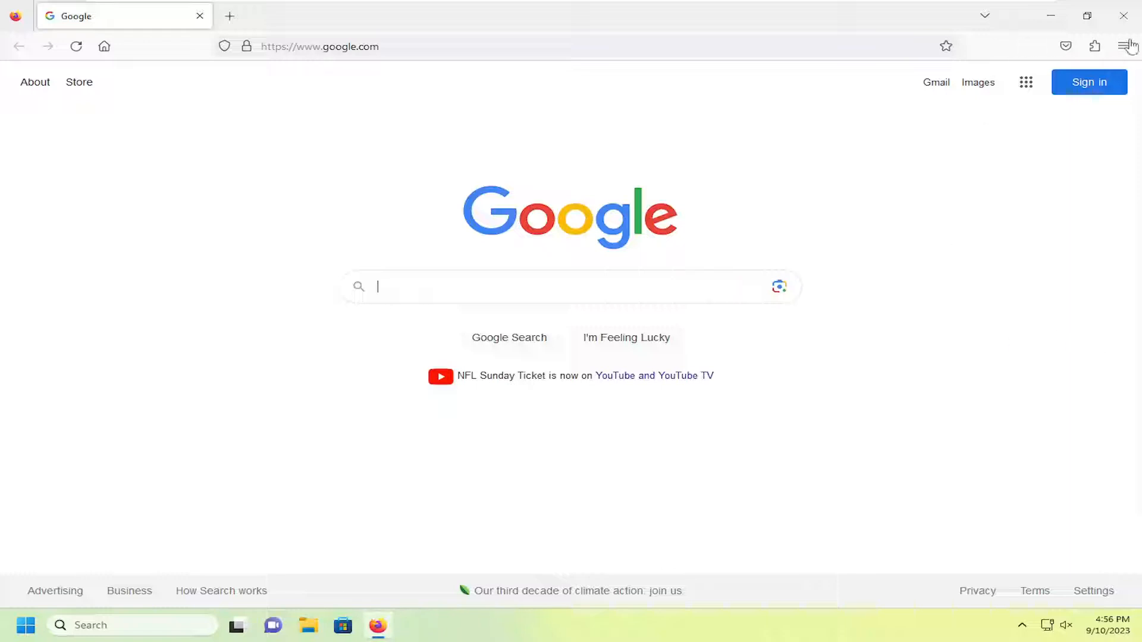
mouse_move(1078, 30)
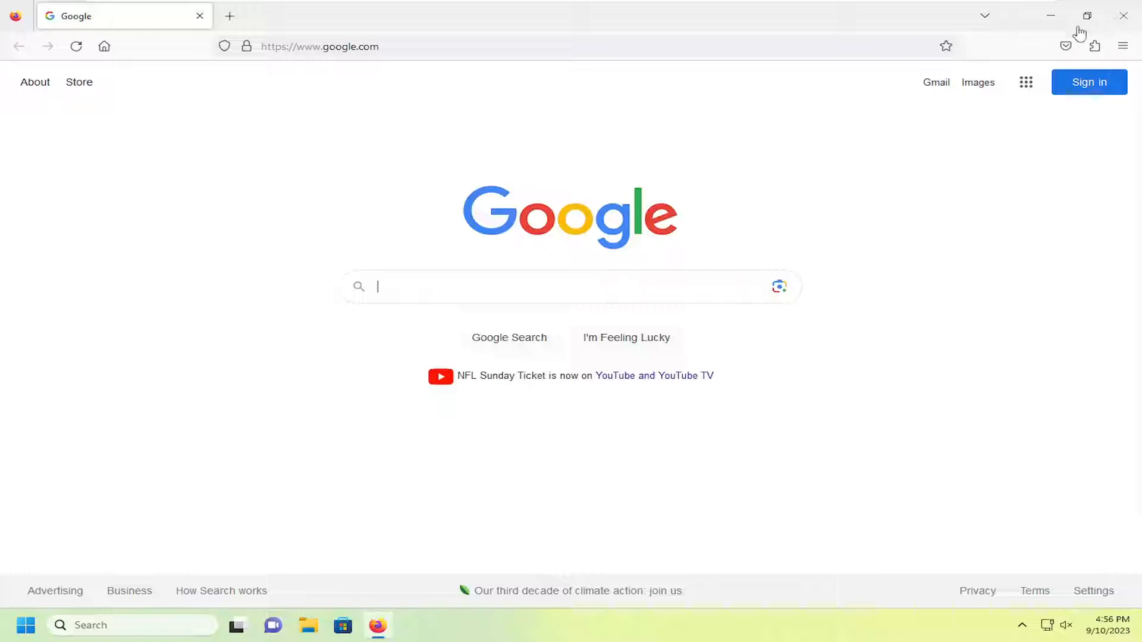
mouse_move(547, 45)
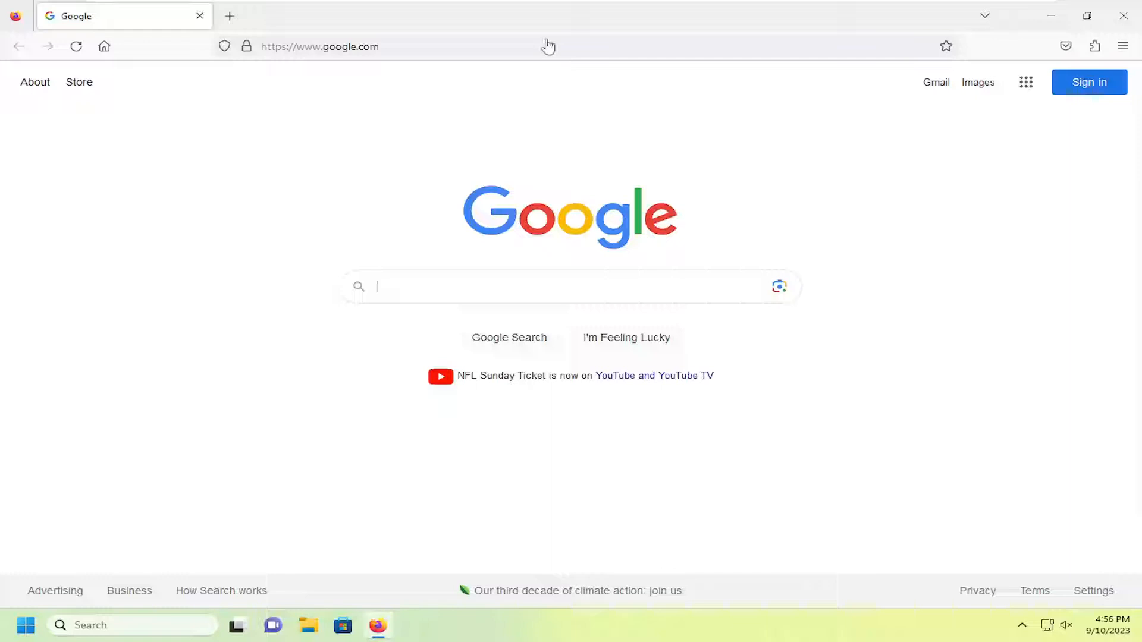
mouse_move(619, 46)
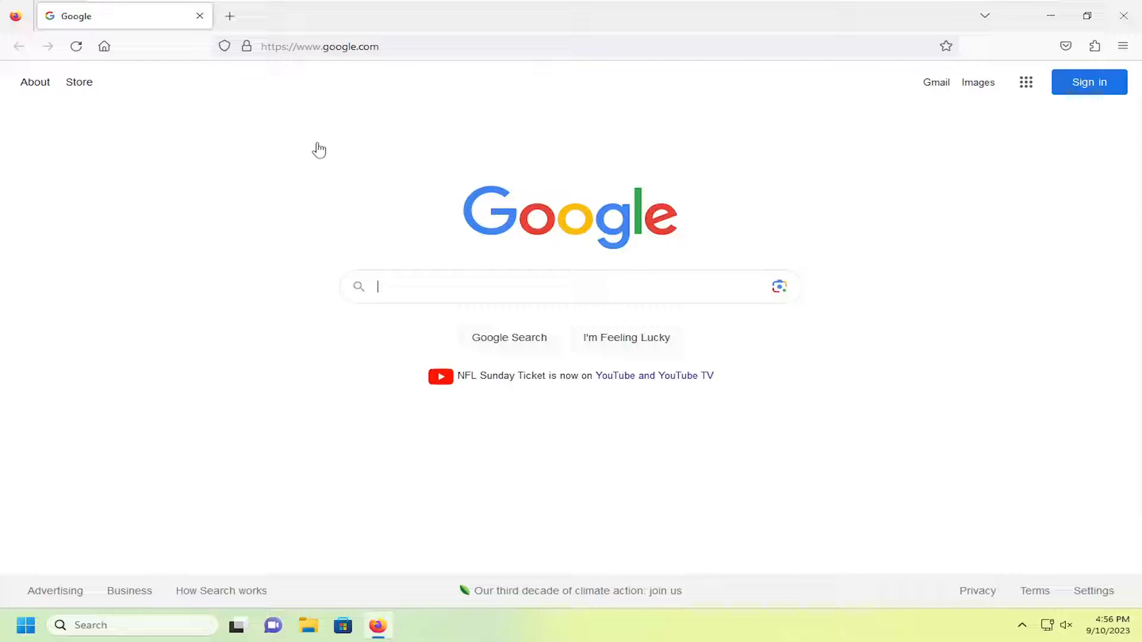
mouse_move(325, 208)
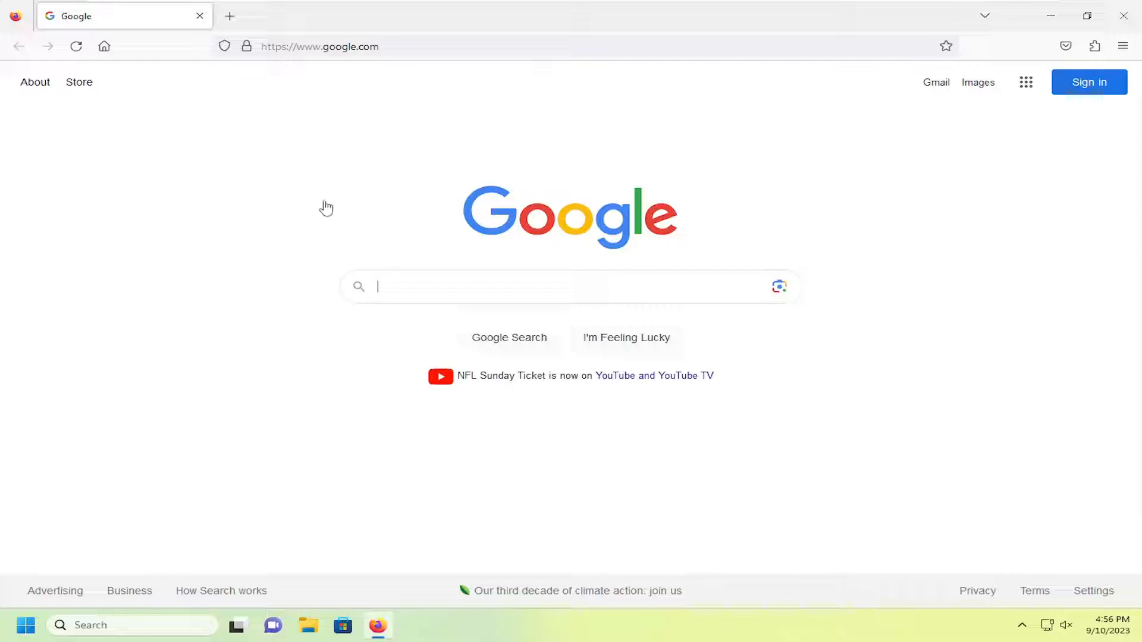
mouse_move(318, 209)
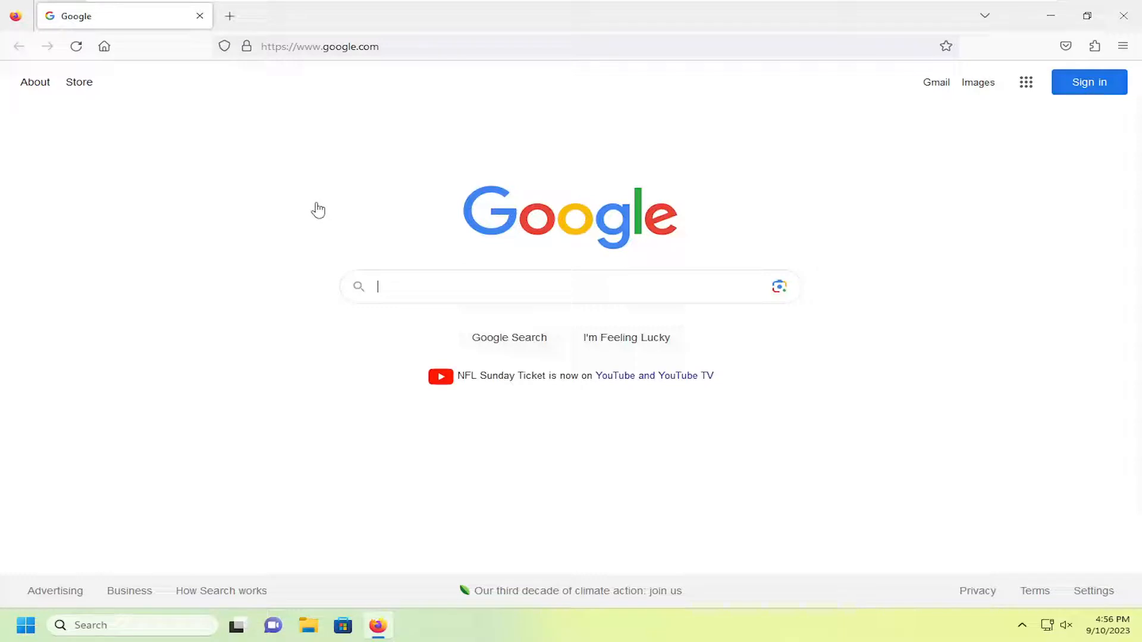
mouse_move(315, 213)
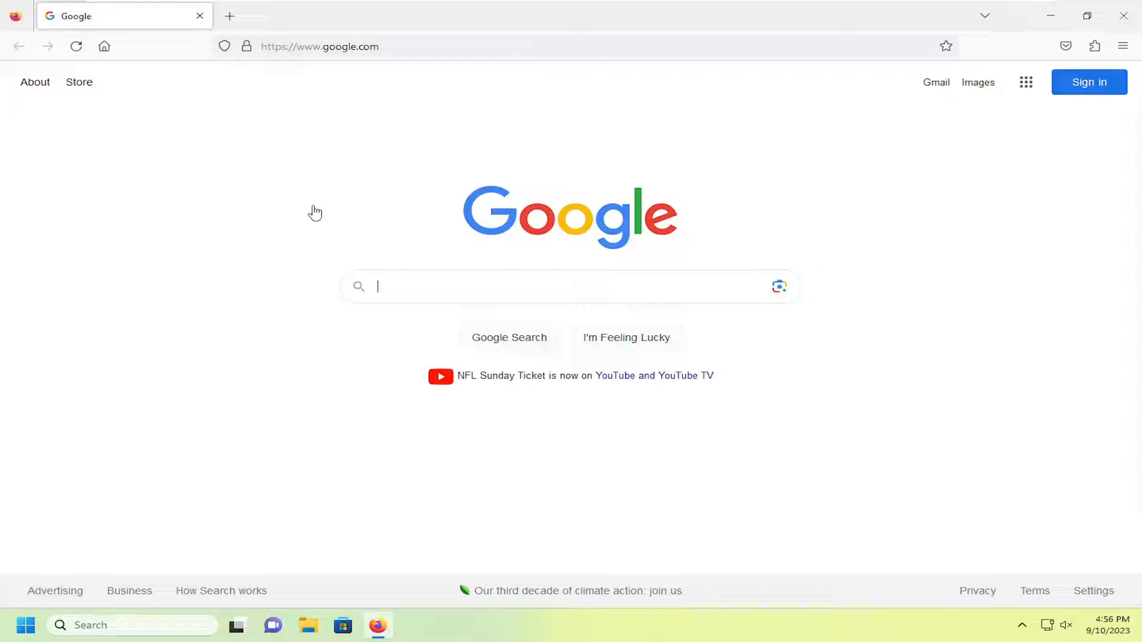
mouse_move(739, 175)
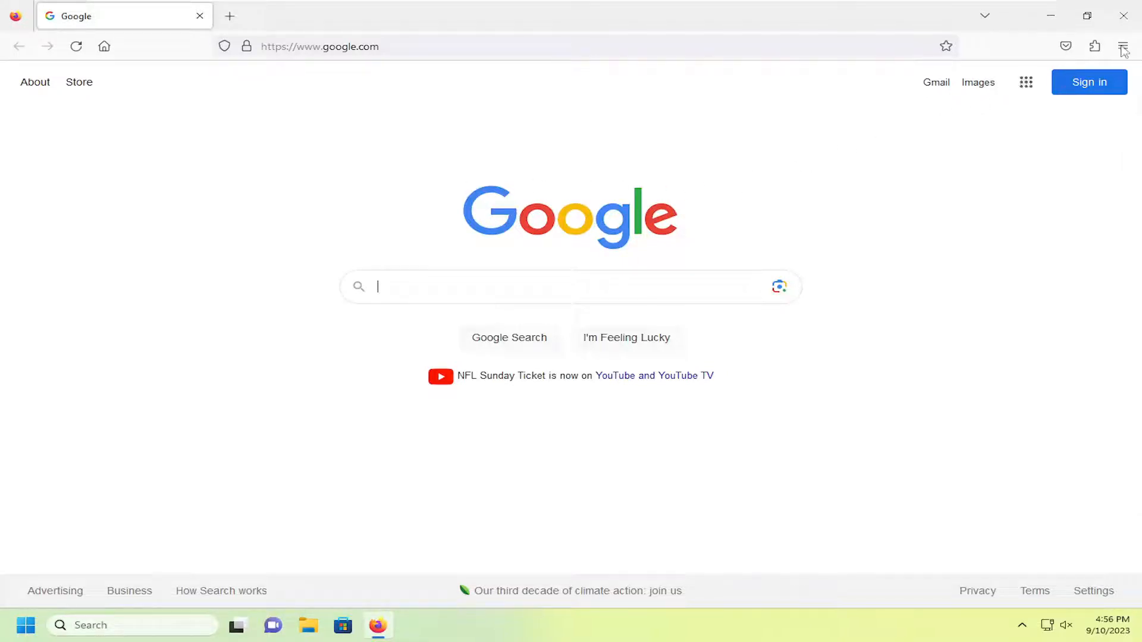
Open Firefox Settings from the main menu, landing on the General section.
left_click(1122, 47)
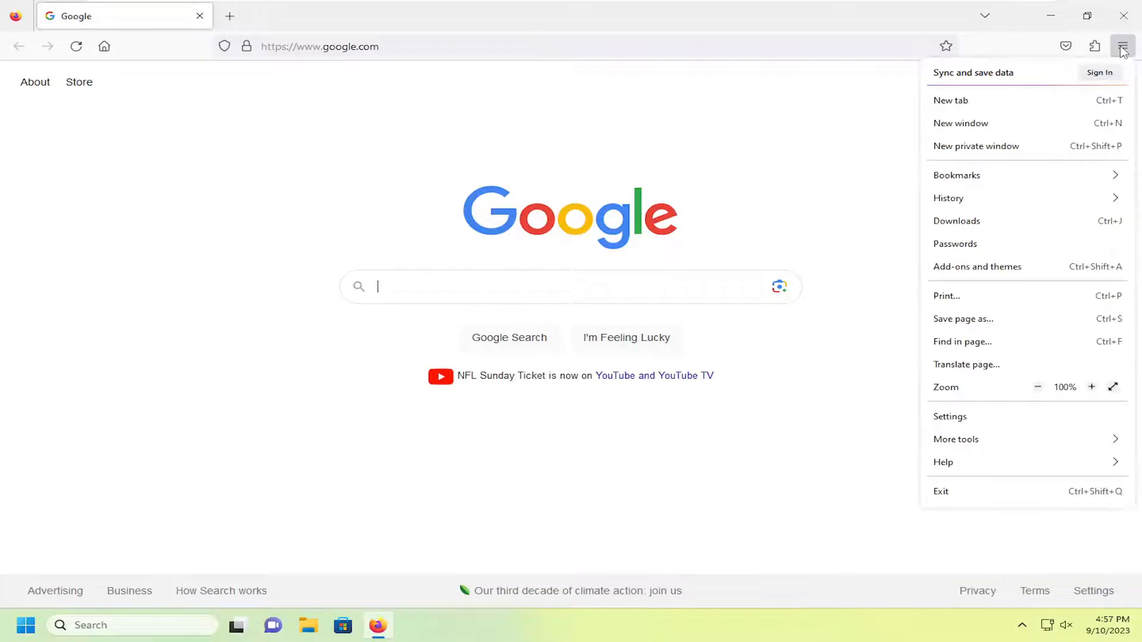
mouse_move(949, 425)
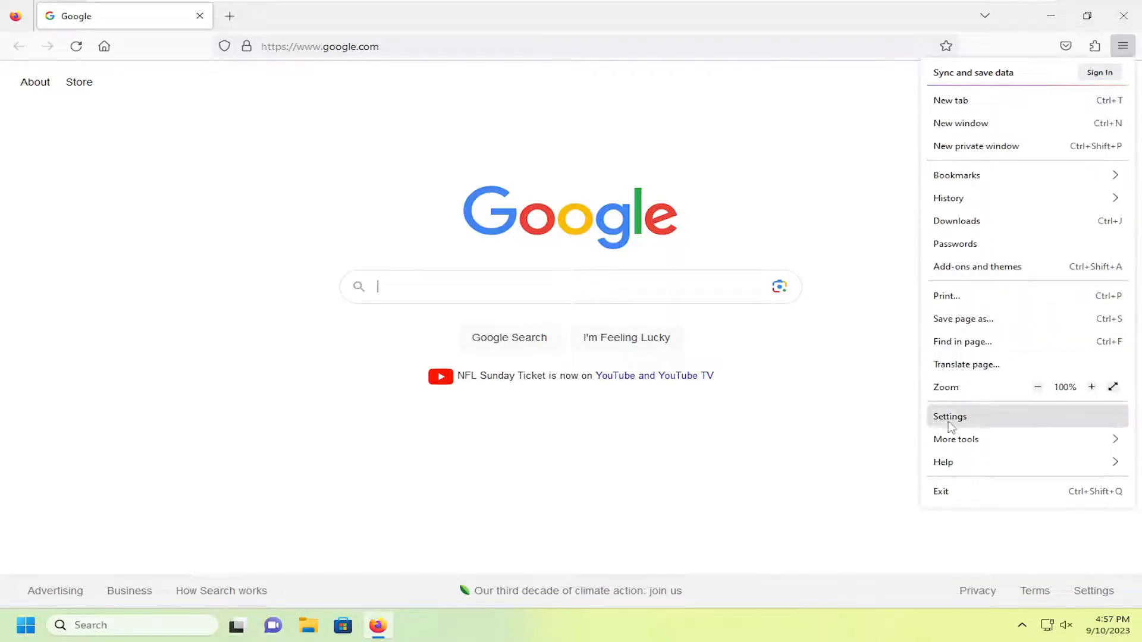
left_click(949, 416)
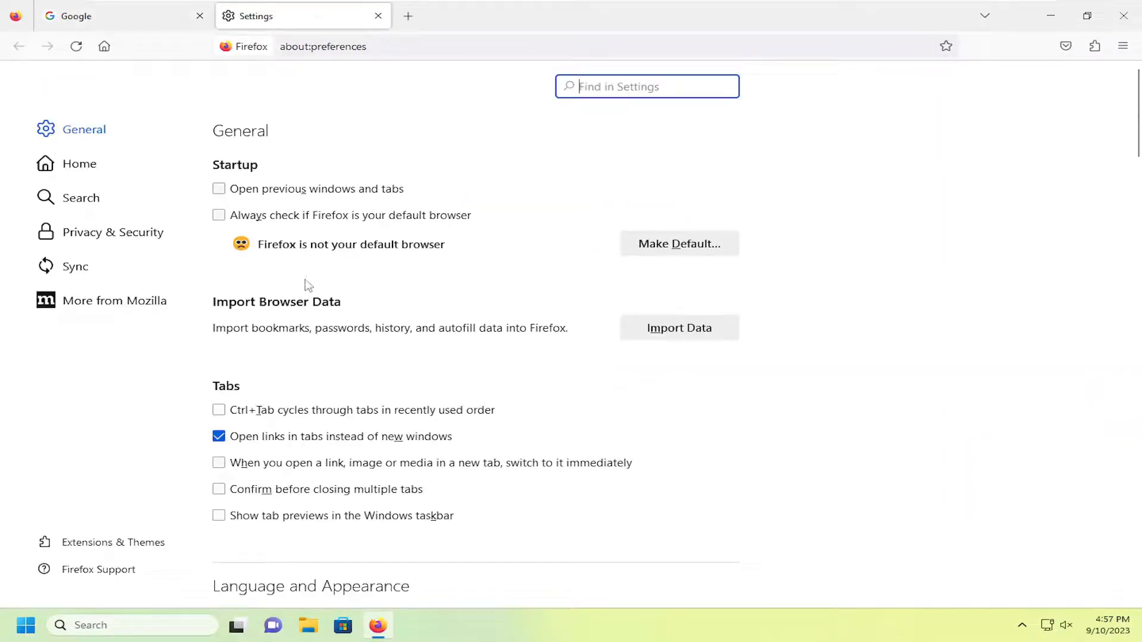
mouse_move(256, 497)
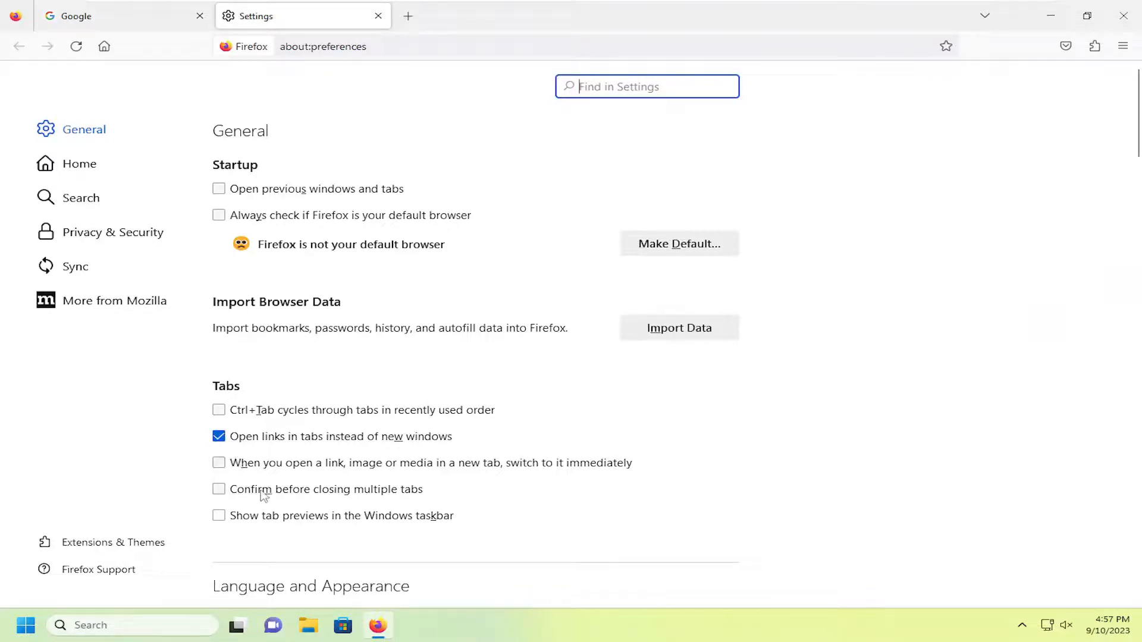
Check 'Confirm before closing multiple tabs' so closing three tabs prompts for confirmation.
left_click(218, 489)
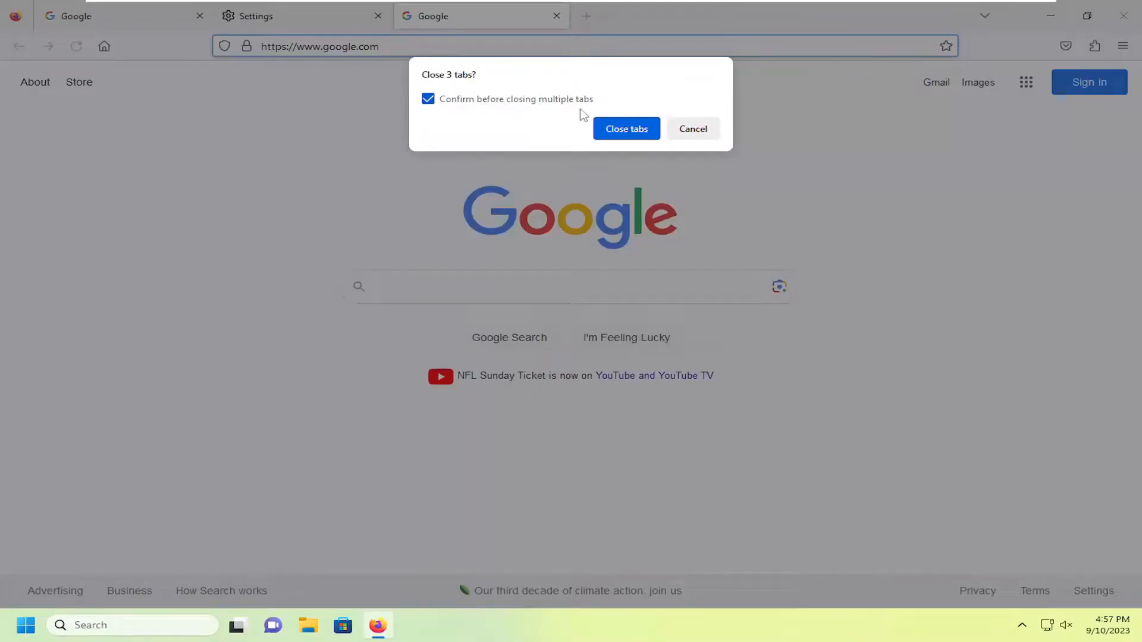
Cancel the 'Close 3 tabs?' prompt and uncheck 'Confirm before closing multiple tabs'.
left_click(693, 128)
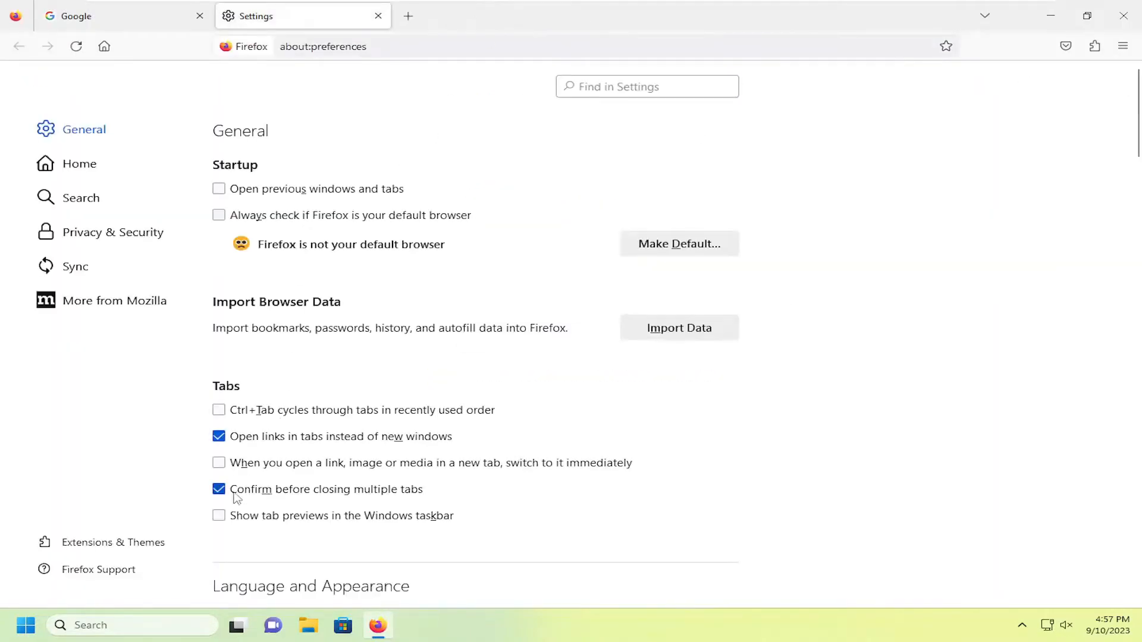
left_click(218, 489)
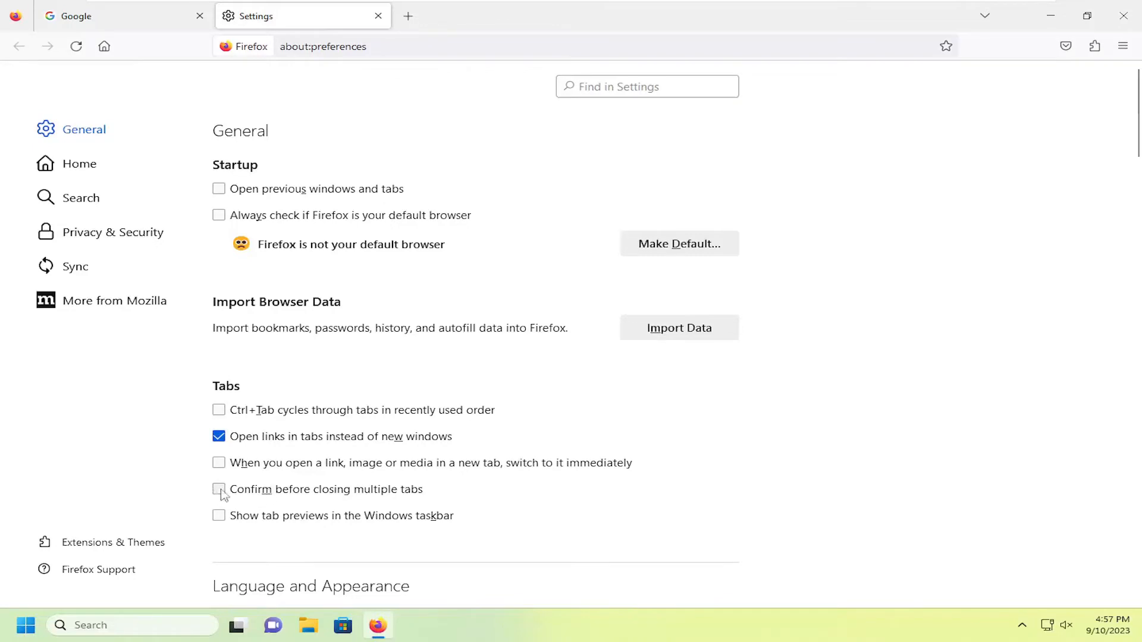
mouse_move(278, 429)
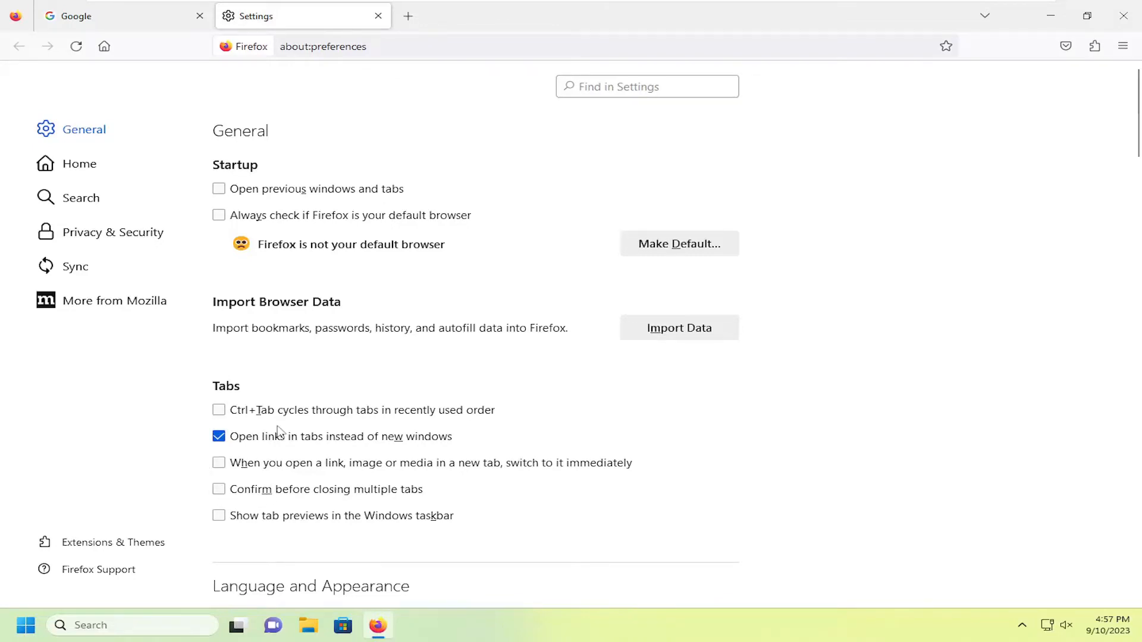
mouse_move(347, 364)
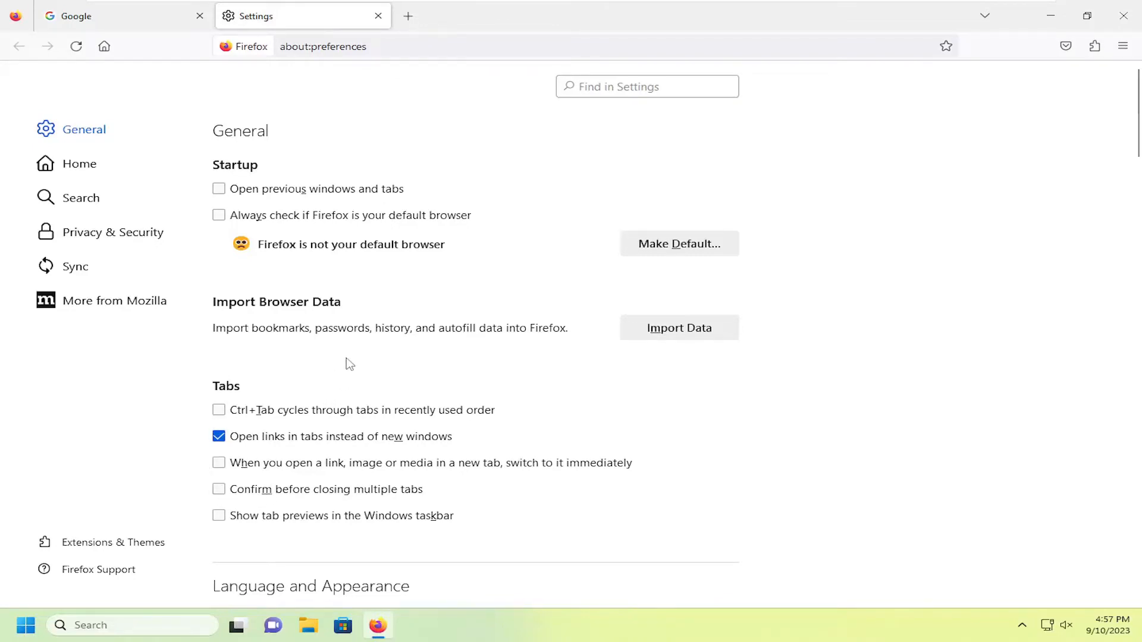